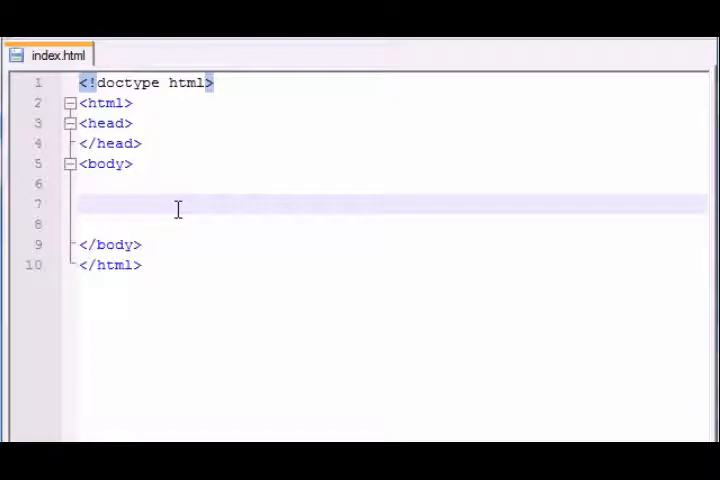
Insert a <table> tag on blank line 7 of the body, with a blank line inside
click(83, 203)
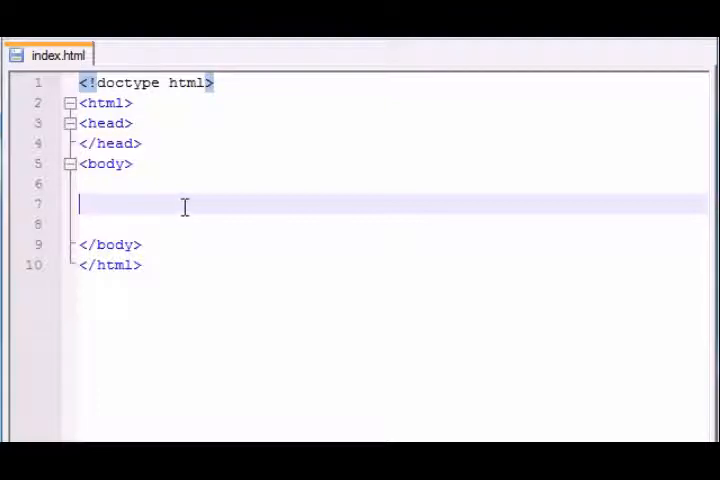
mouse_move(195, 238)
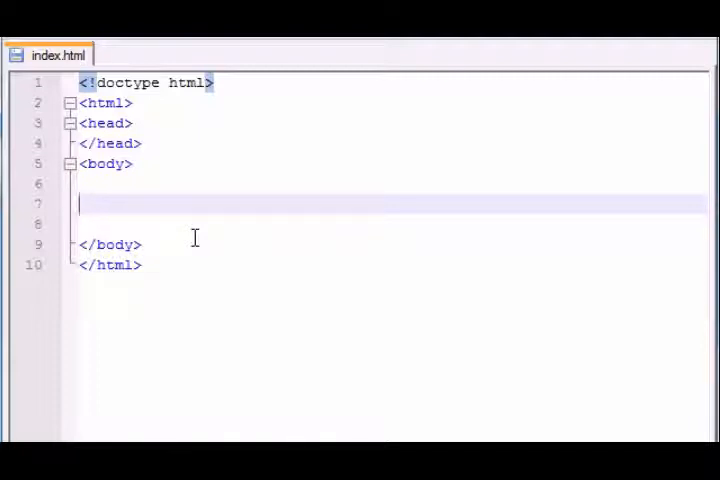
text(<tab>)
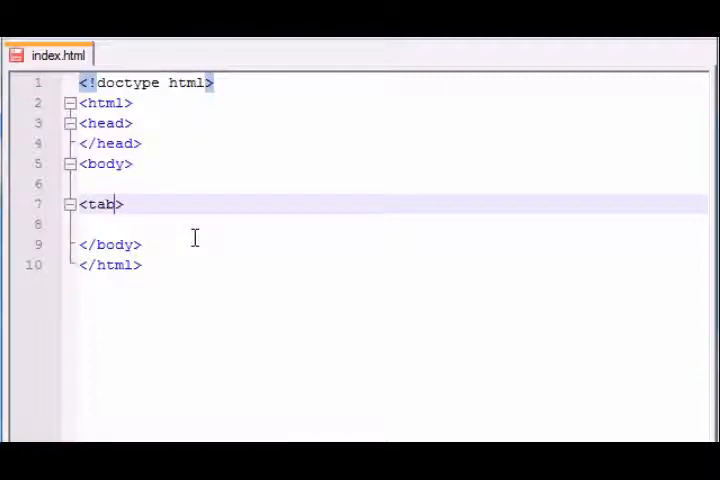
text(le>)
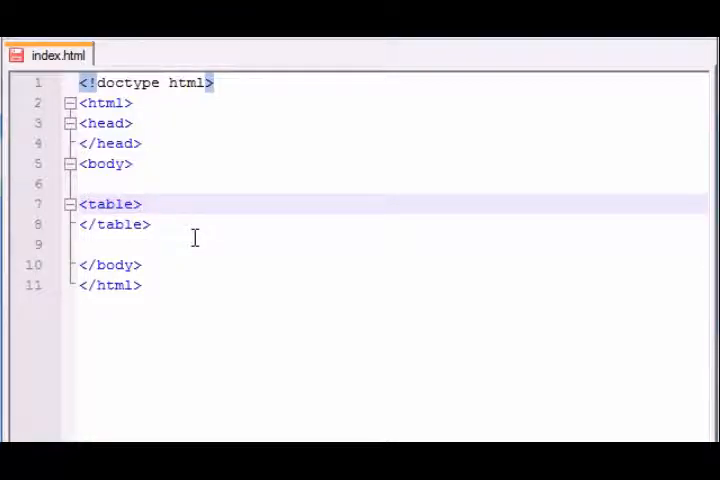
key(enter)
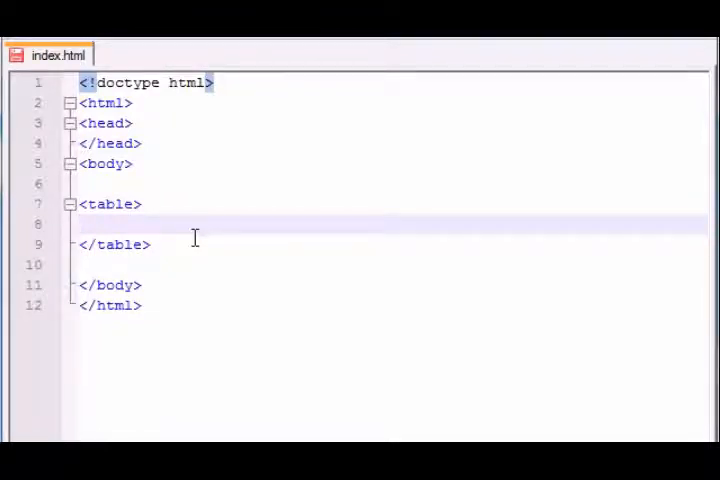
Add a <tr></tr> row inside the table and copy it to make a second row
click(115, 223)
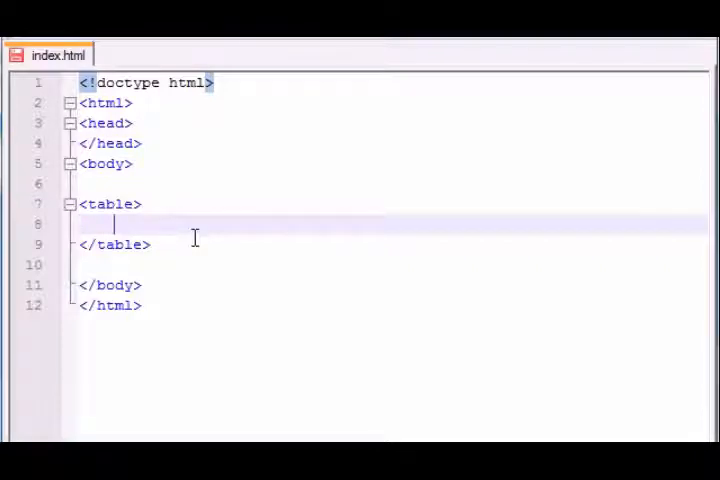
text(<>)
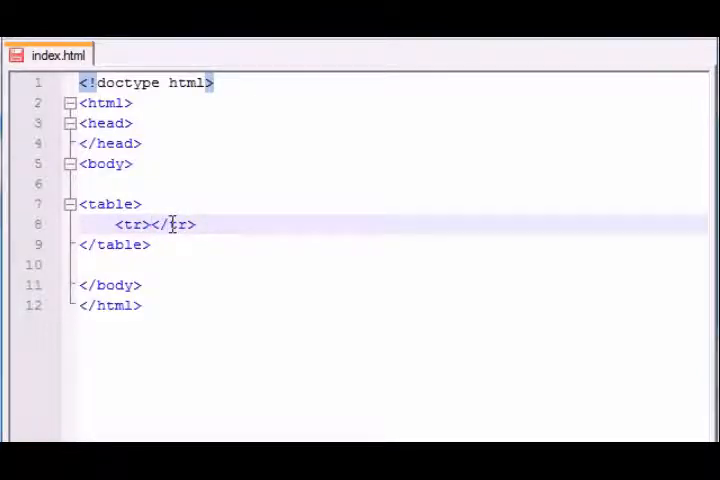
click(200, 224)
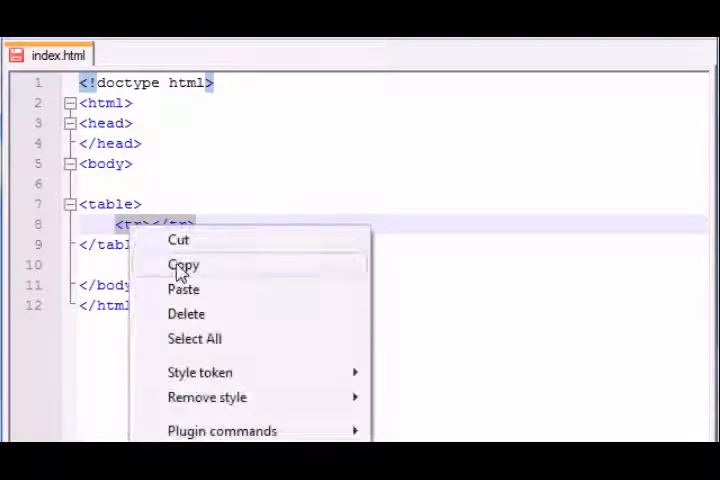
click(183, 289)
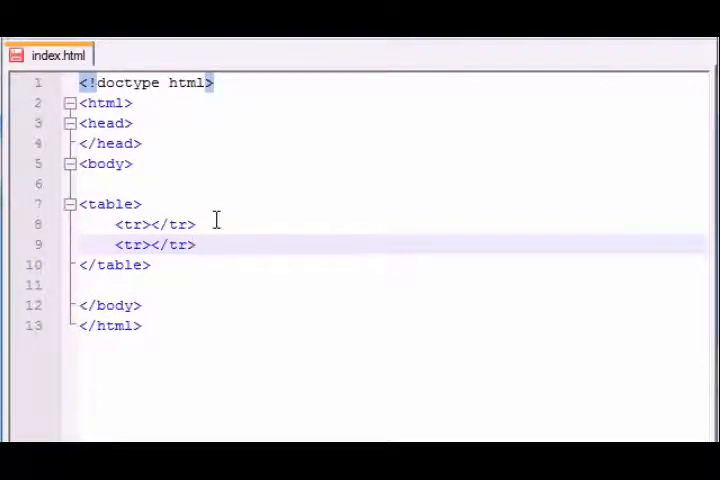
click(197, 244)
text(<>)
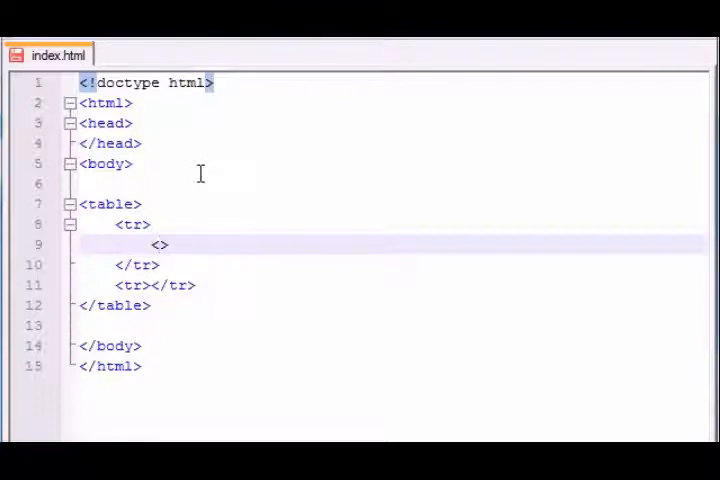
Type <td></td> cell tags and duplicate them to fill both rows with three cells
text(td)
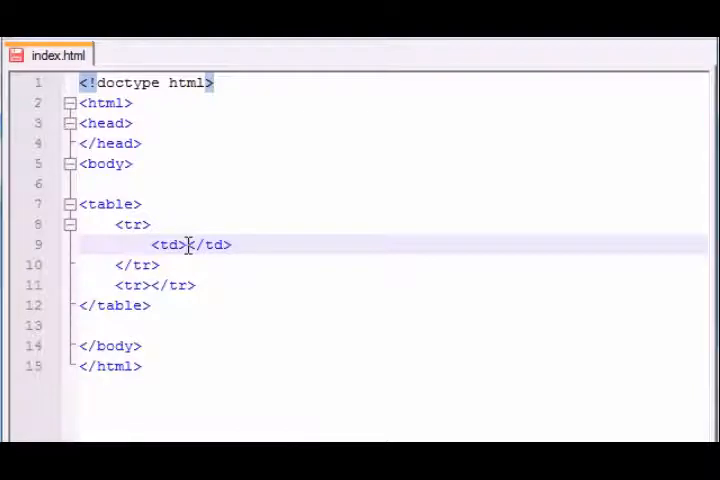
double_click(190, 244)
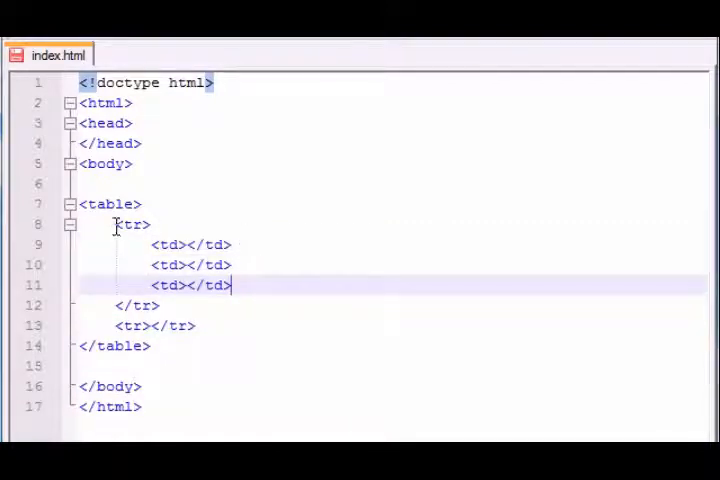
double_click(190, 265)
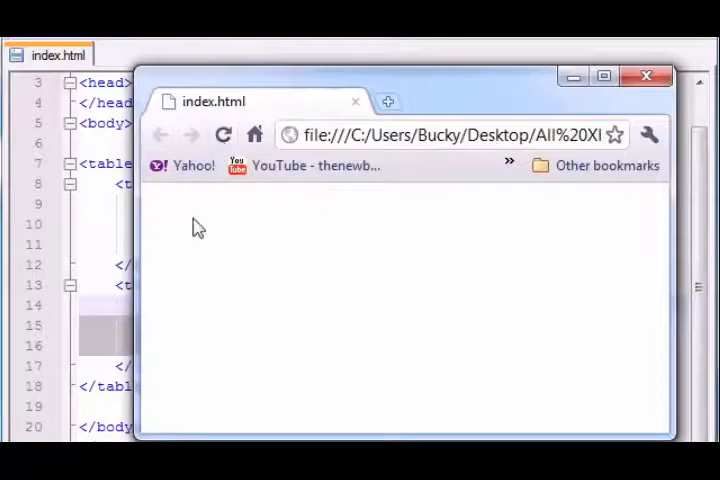
mouse_move(224, 234)
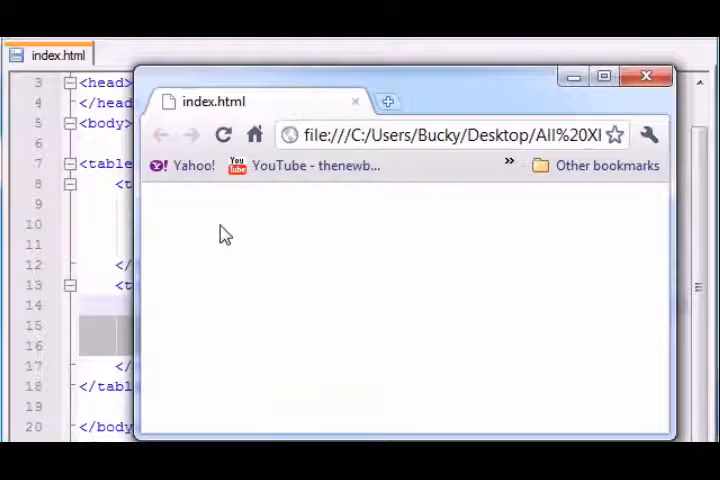
mouse_move(455, 88)
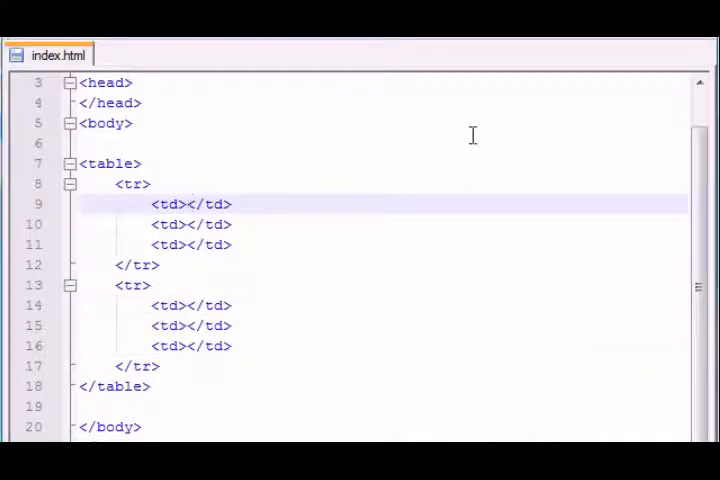
Fill the first row's cells with FISH, apples and tuna
text(F)
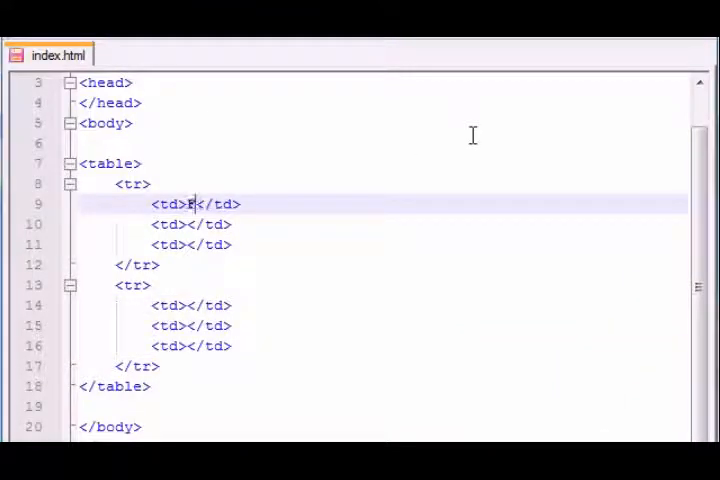
text(FISH)
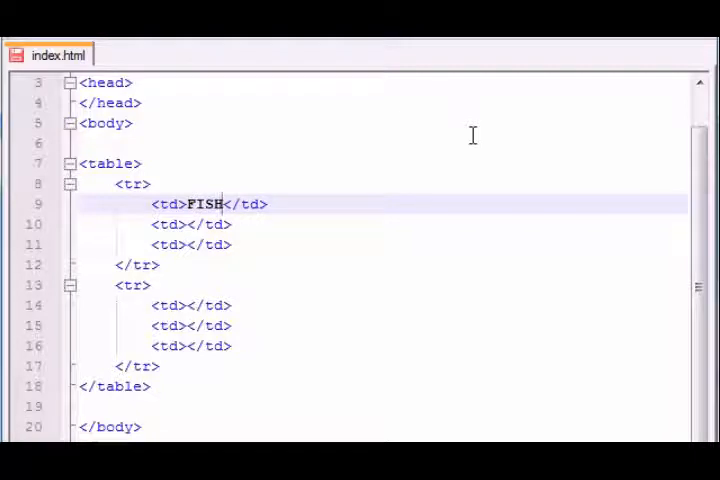
click(187, 224)
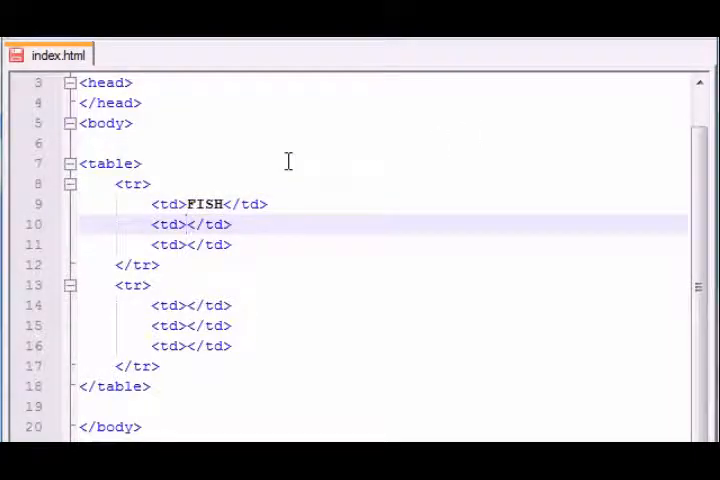
text(apples)
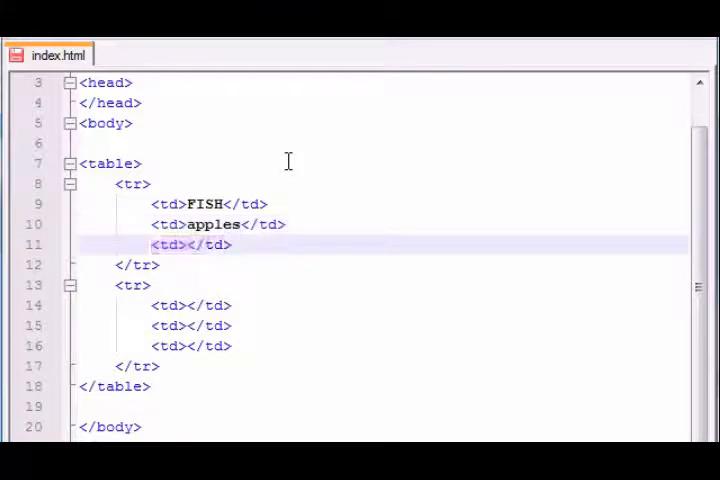
text(tuna)
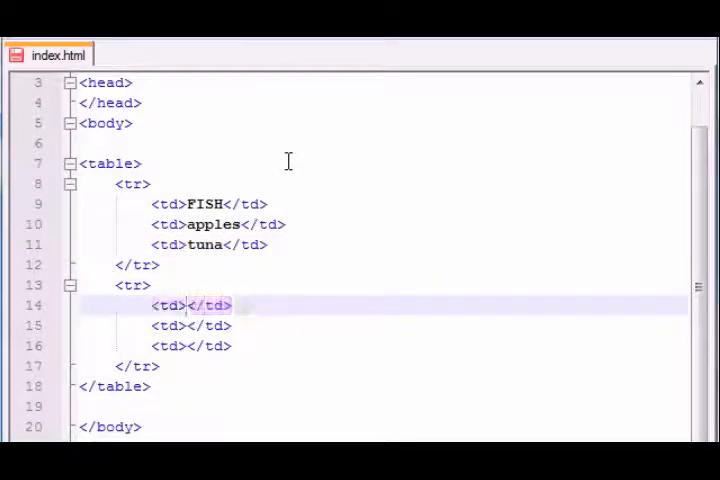
Fill the second row's cells with tuba, ham chops and corn?
text(tuba)
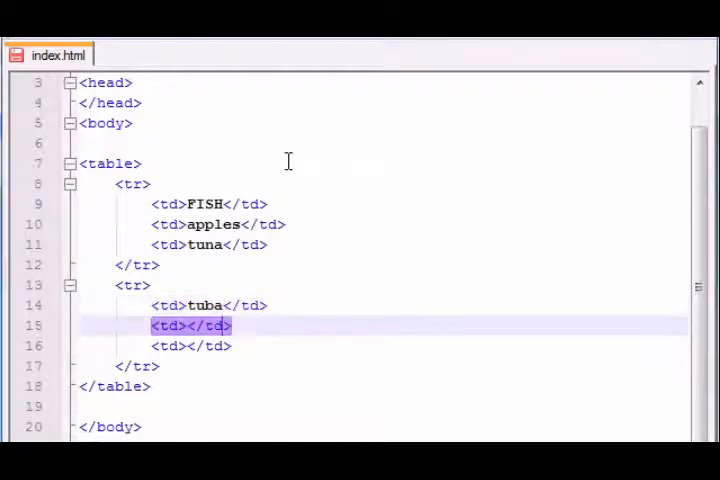
text(ham chops)
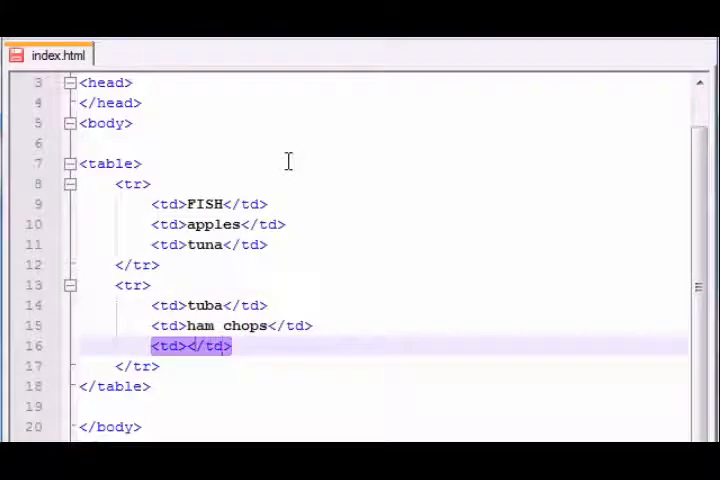
text(corn)
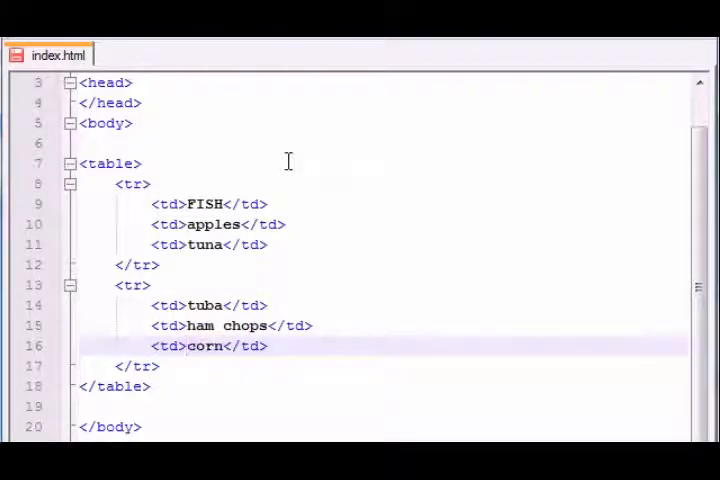
text(?)
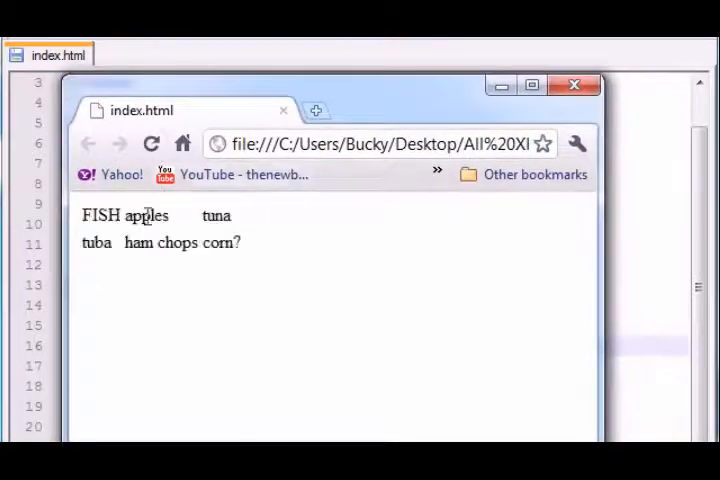
mouse_move(118, 235)
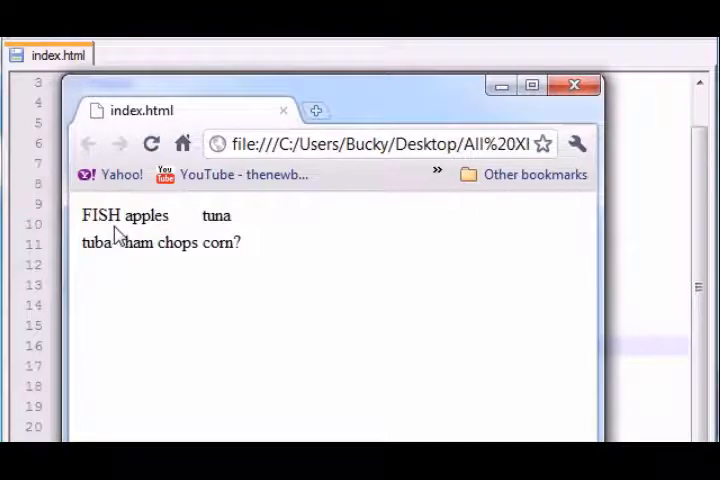
drag(82, 215, 232, 215)
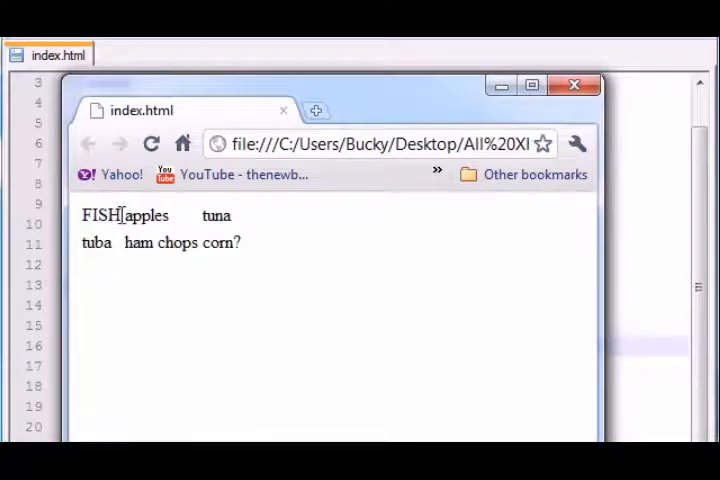
double_click(146, 215)
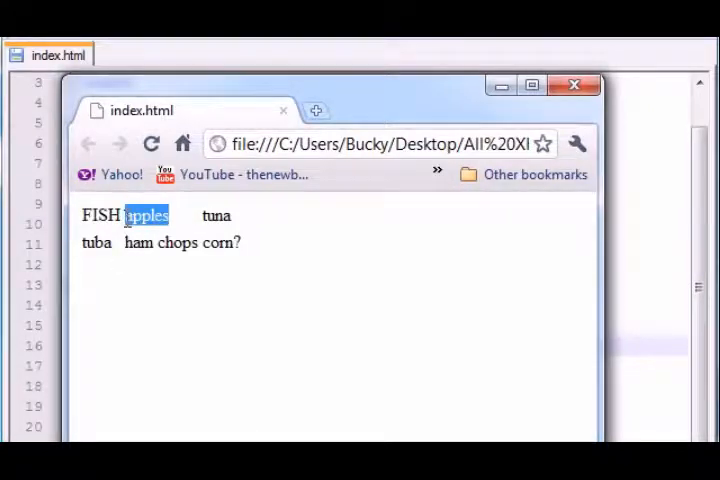
double_click(96, 242)
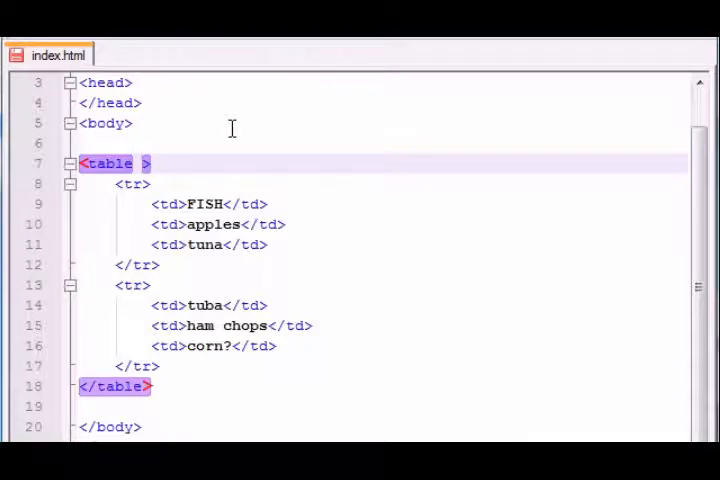
mouse_move(342, 139)
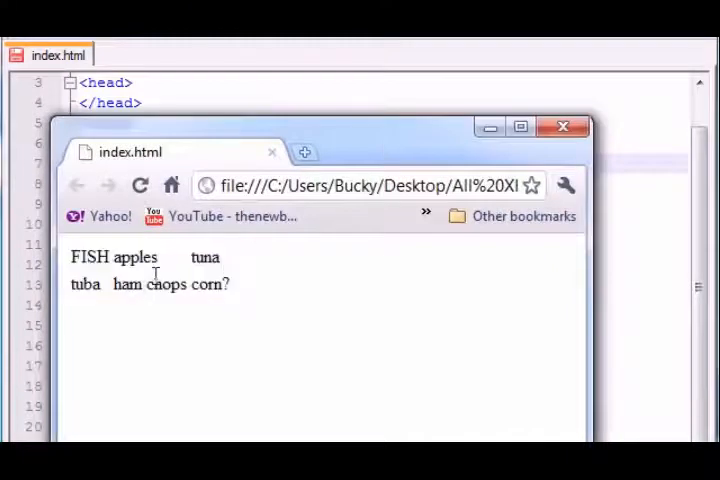
mouse_move(195, 268)
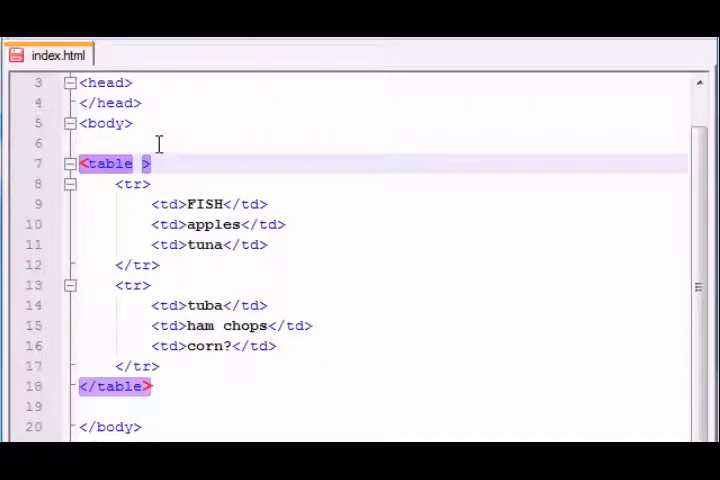
Add border="1" to the opening <table> tag on line 7
text(border=")
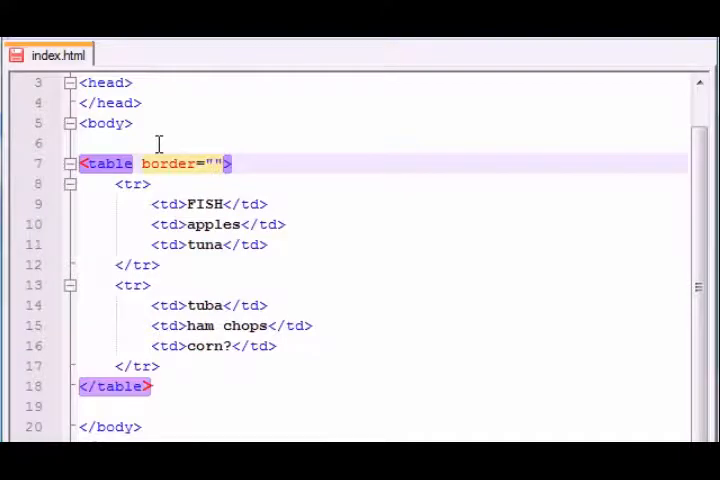
text(1)
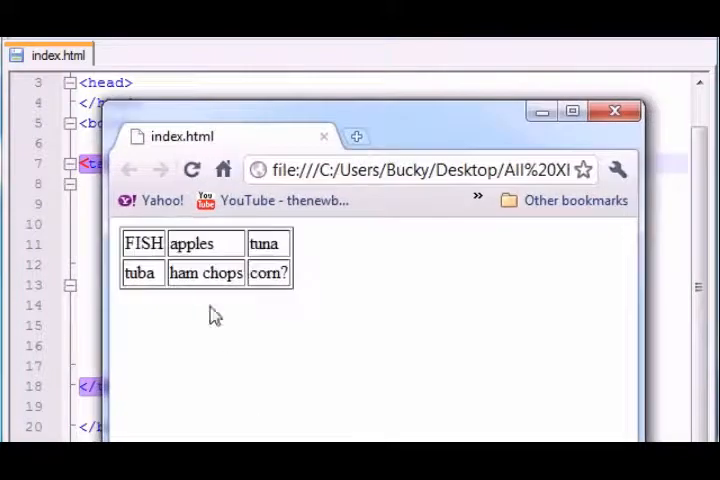
mouse_move(165, 295)
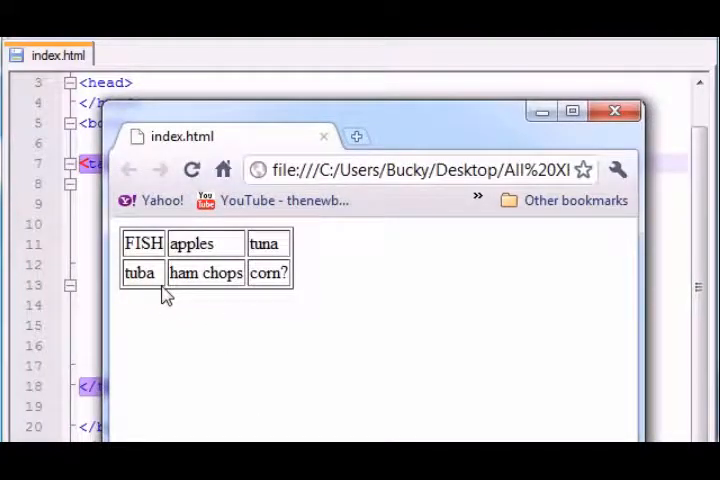
mouse_move(200, 247)
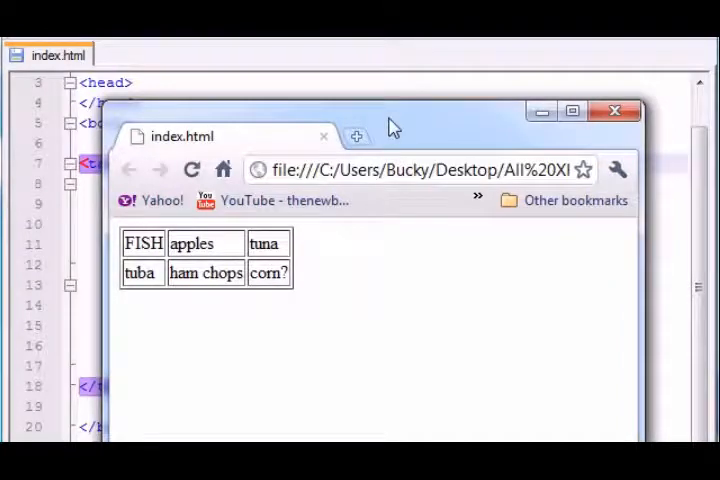
mouse_move(393, 147)
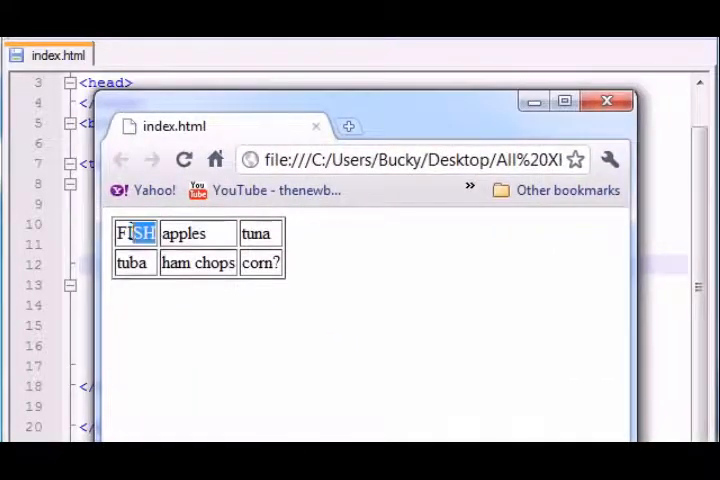
Highlight the FISH and ham chops cells in Chrome's bordered table
double_click(183, 233)
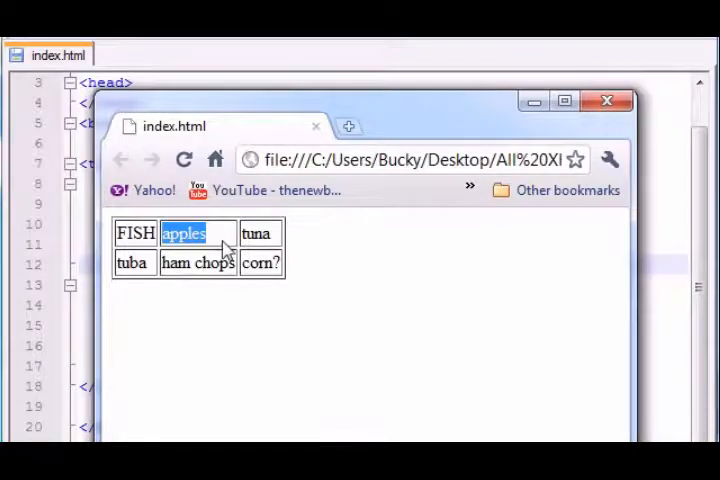
mouse_move(228, 260)
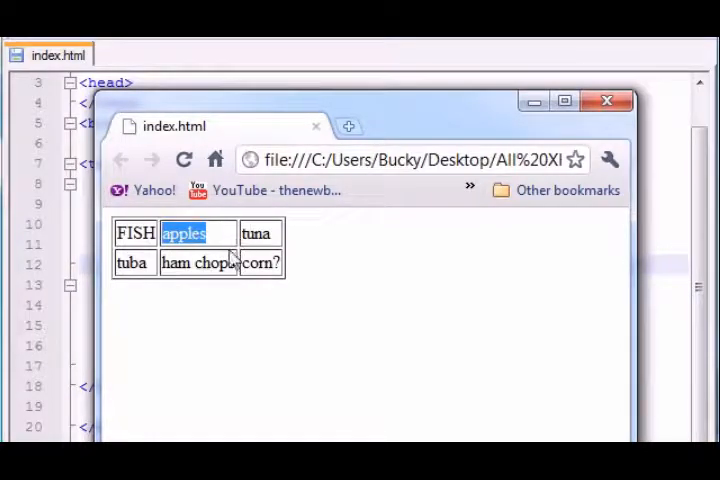
double_click(197, 262)
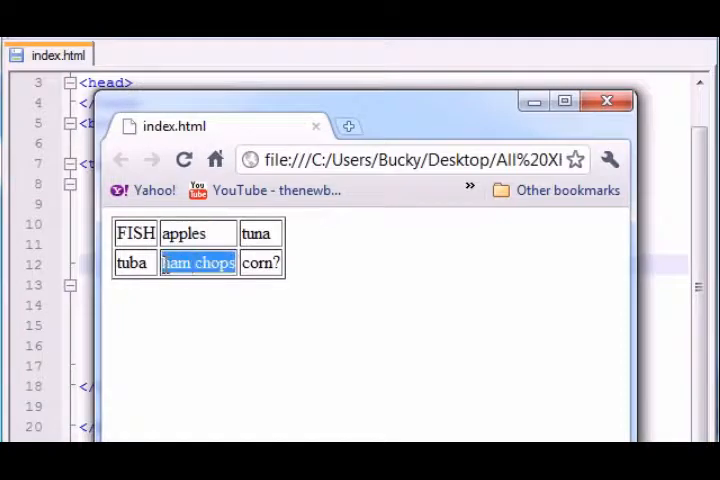
mouse_move(246, 282)
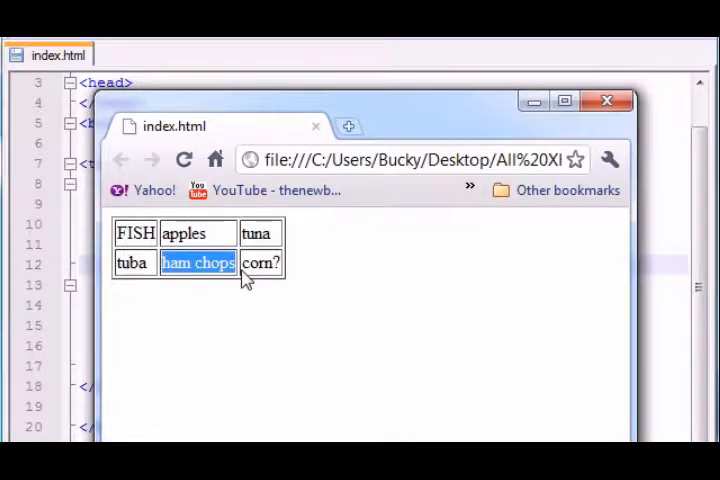